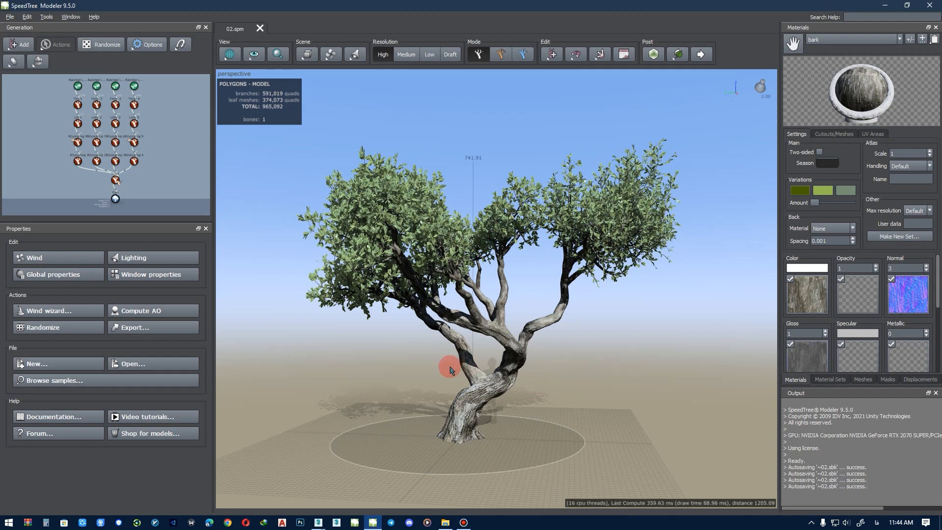
# Inspect the tree's lower trunk up close and return to the full view
pyautogui.moveTo(450, 370); pyautogui.dragTo(428, 362)
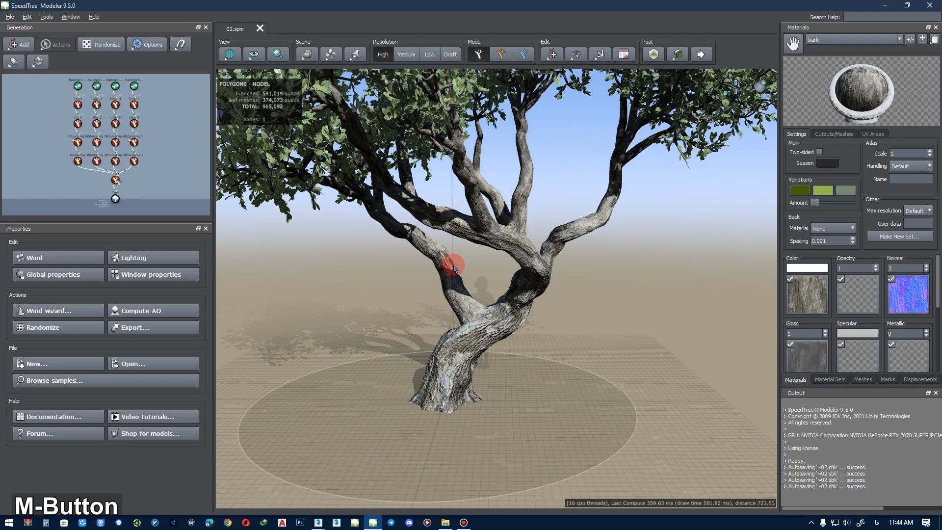
pyautogui.moveTo(453, 267); pyautogui.dragTo(465, 294)
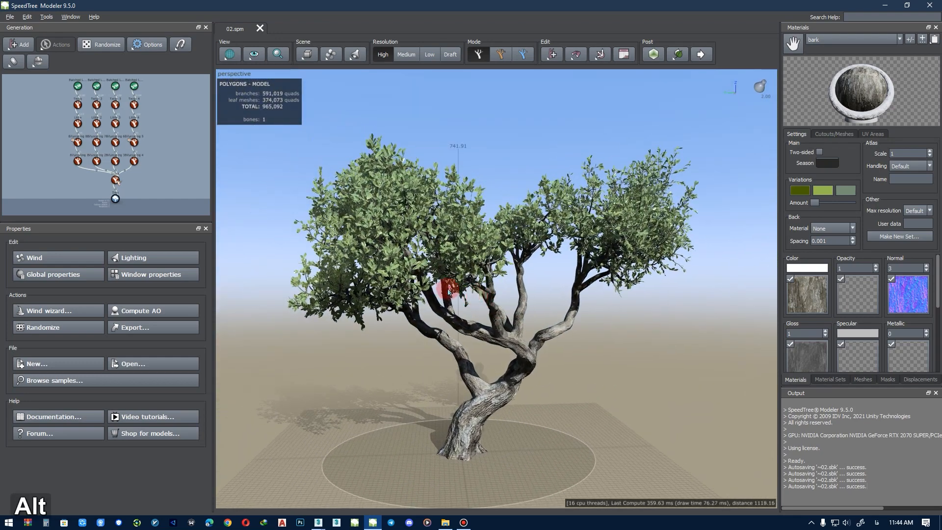
pyautogui.click(10, 17)
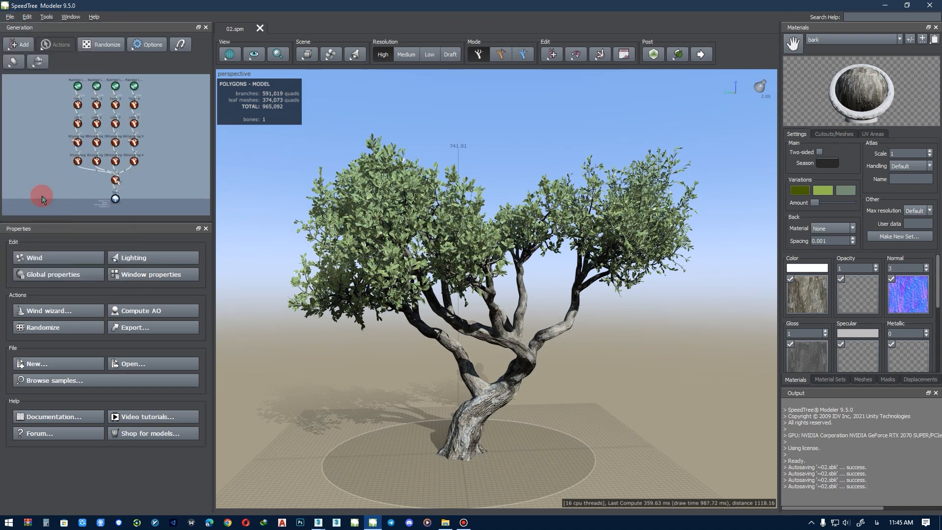
# In Export Mesh, choose the 3D Studio MAX preset with Autodesk FBX file type
pyautogui.click(134, 327)
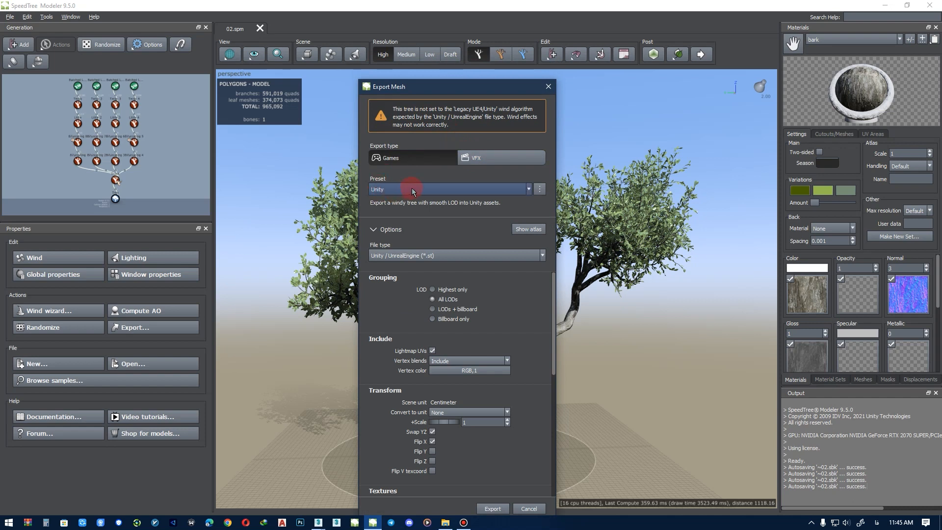
pyautogui.click(450, 188)
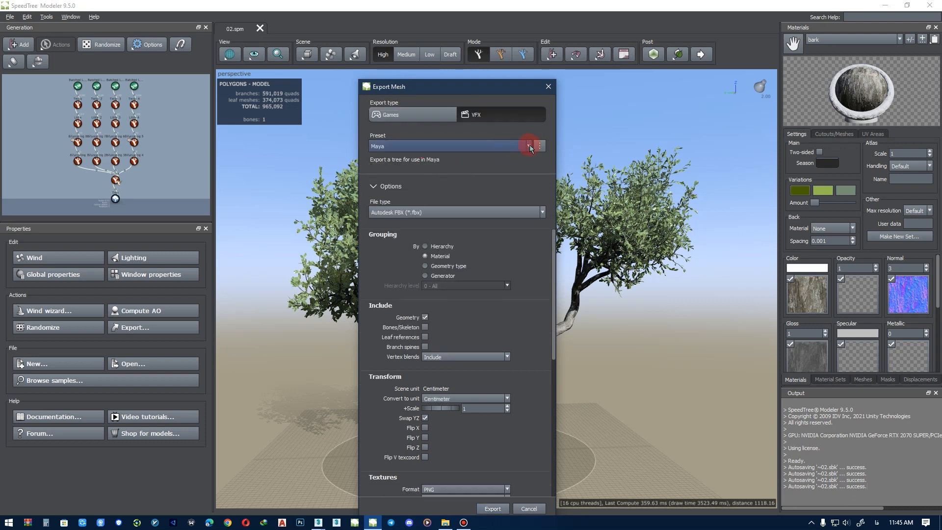
pyautogui.click(531, 146)
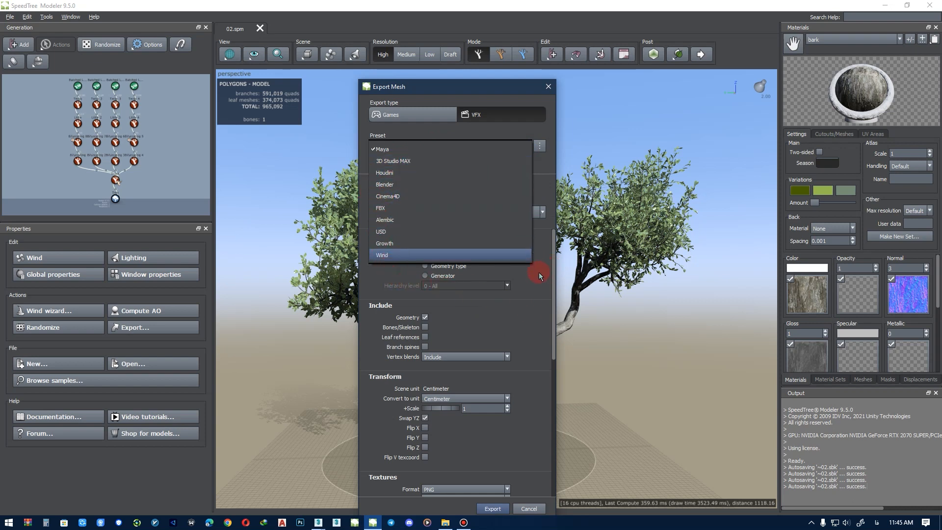
pyautogui.click(383, 149)
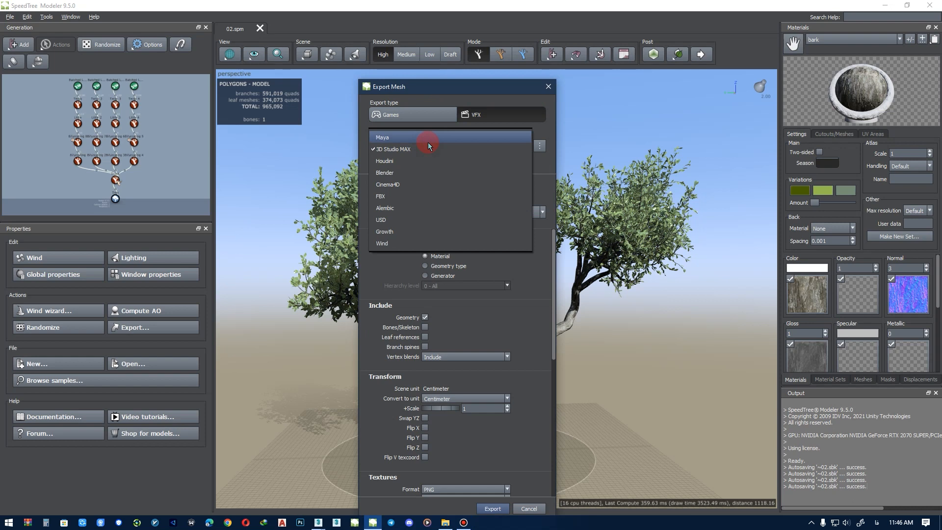
pyautogui.moveTo(409, 149)
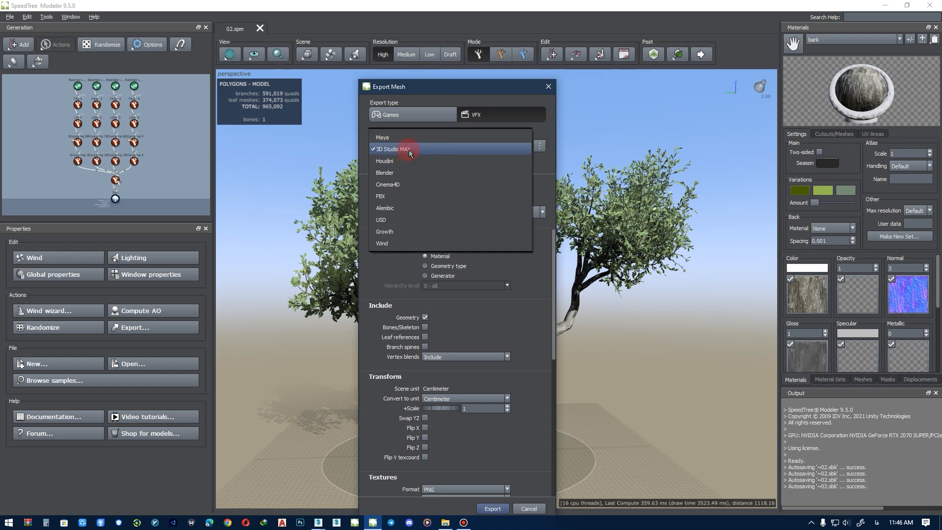
pyautogui.click(393, 149)
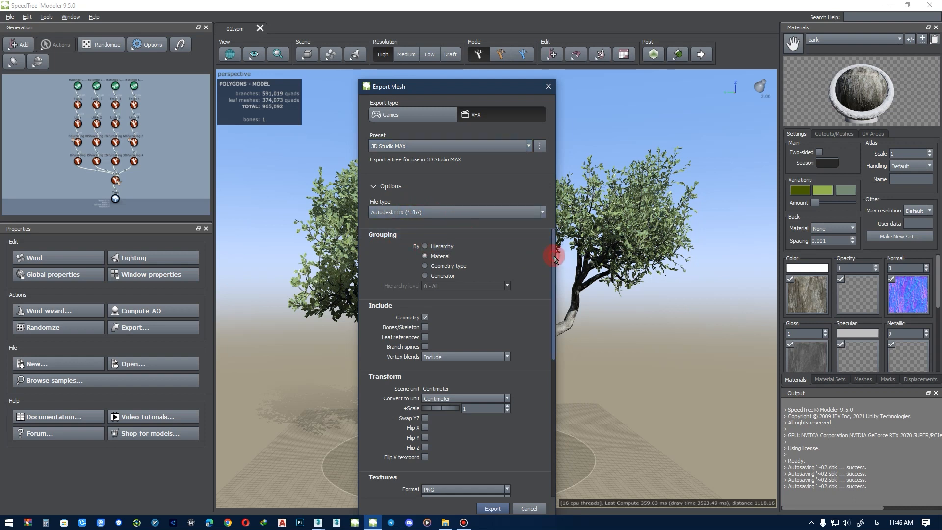
# Set the texture Max resolution to Original in the export options
pyautogui.scroll(-3)
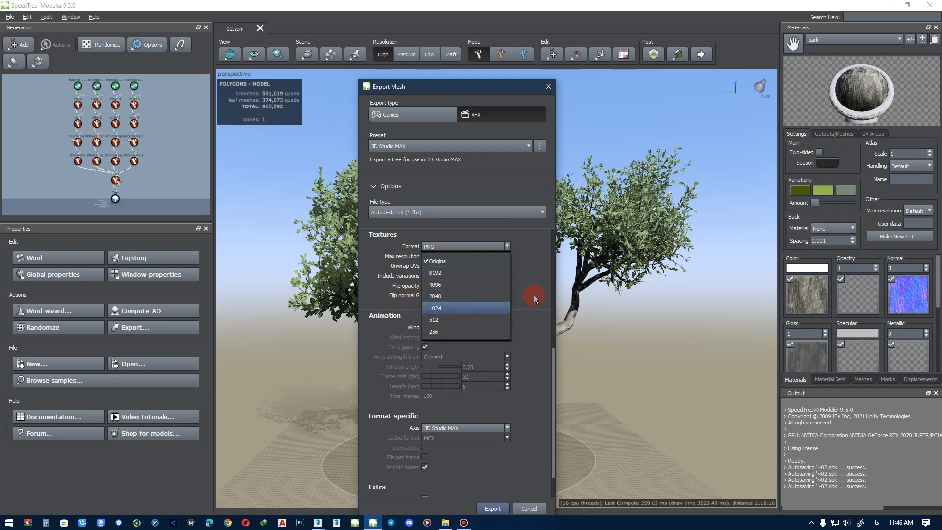
pyautogui.click(436, 261)
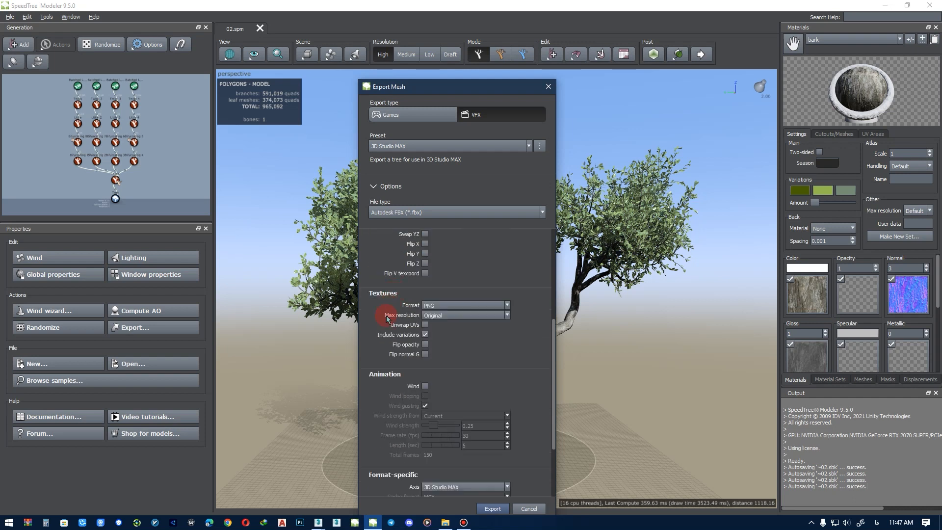
pyautogui.scroll(-3)
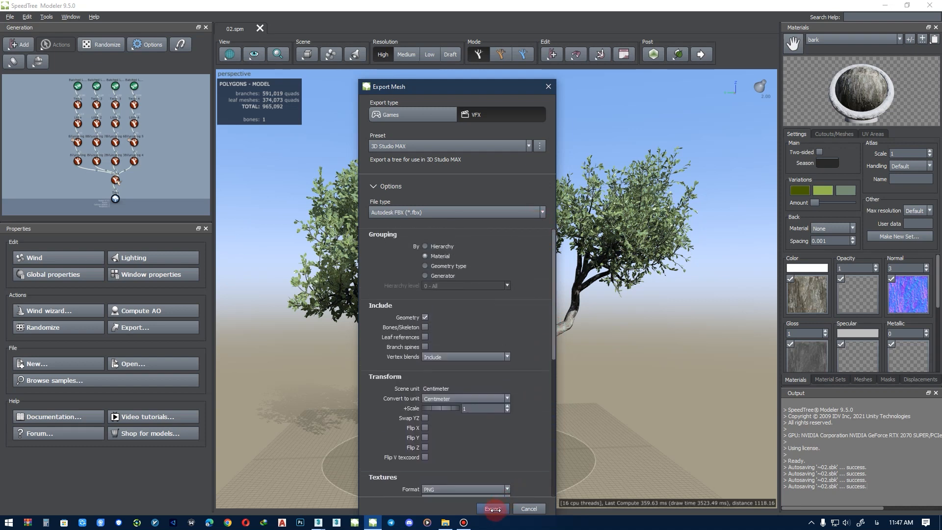
# Export the tree and check the FBX and texture maps in the export 2 folder
pyautogui.click(492, 508)
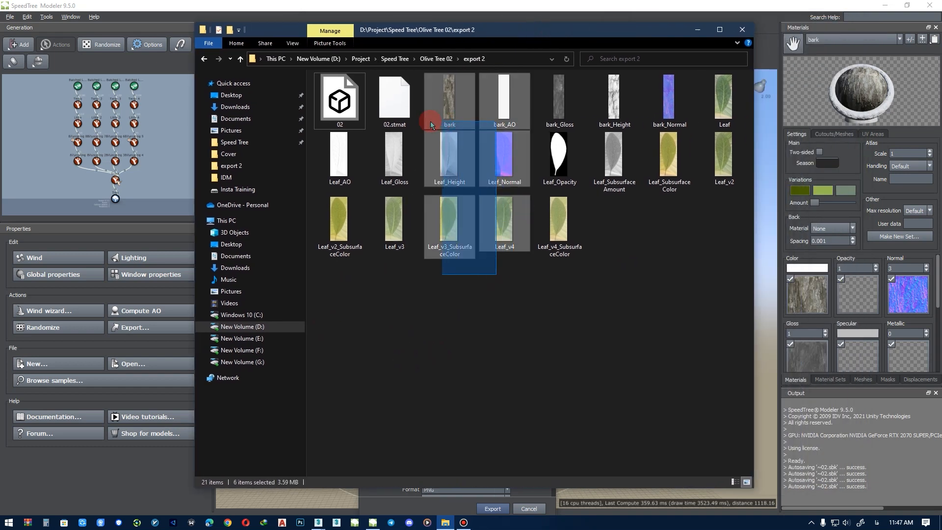
pyautogui.click(340, 100)
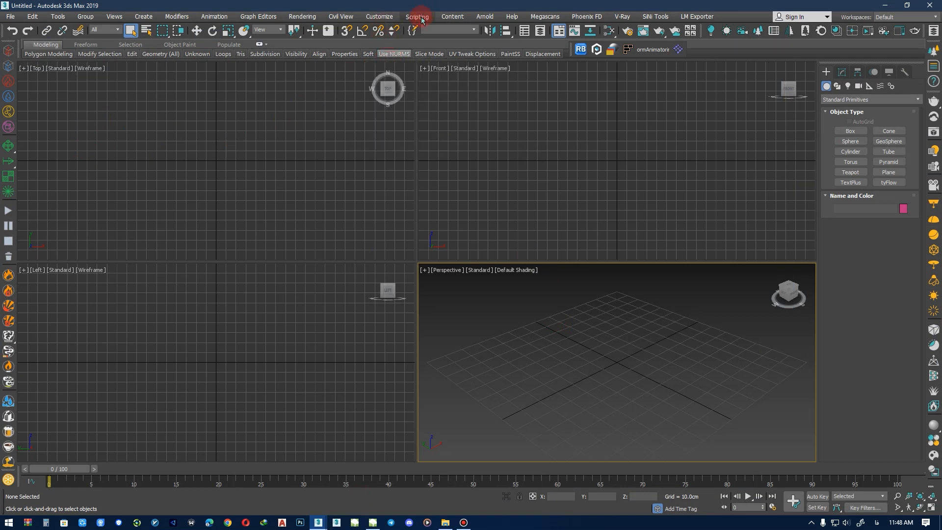
# Show the Scripting menu commands in the empty 3ds Max scene
pyautogui.click(416, 16)
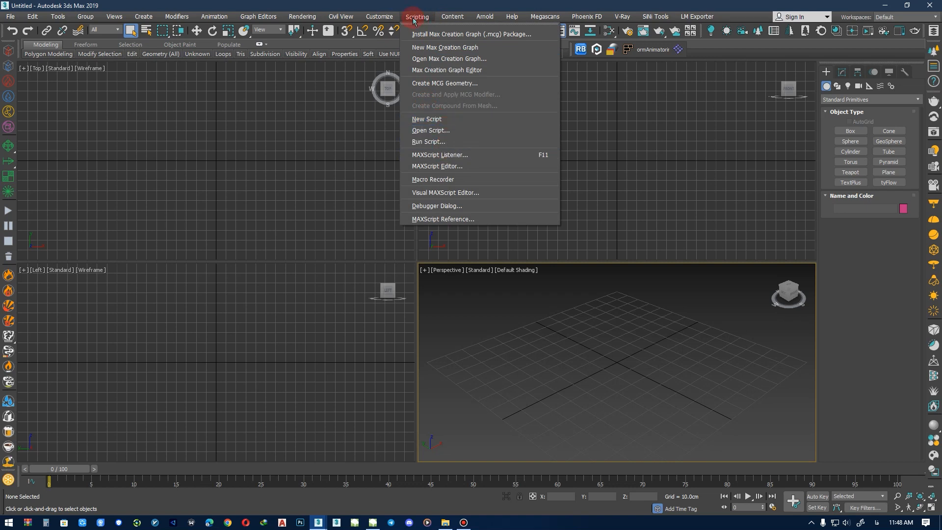
pyautogui.moveTo(440, 145)
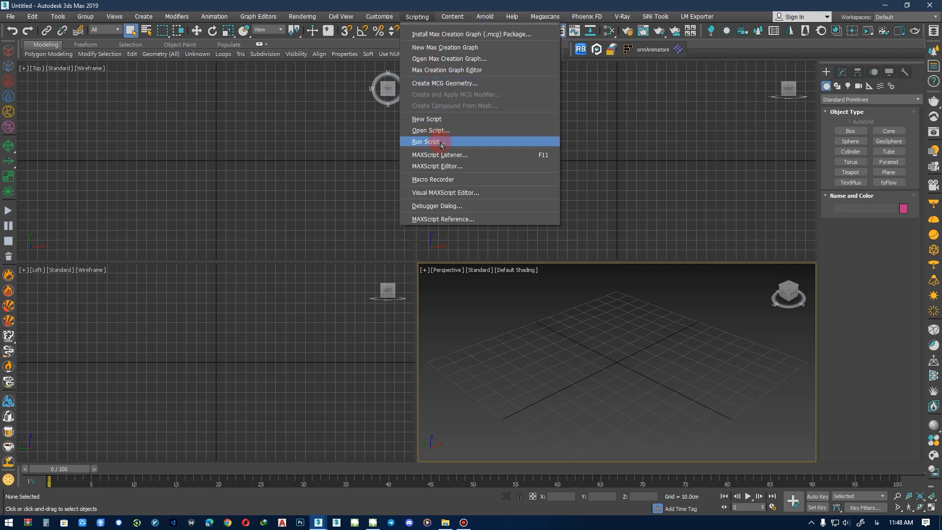
# Browse Run Script to Program Files > SpeedTree > SpeedTree Cinema v8.4.2
pyautogui.click(427, 141)
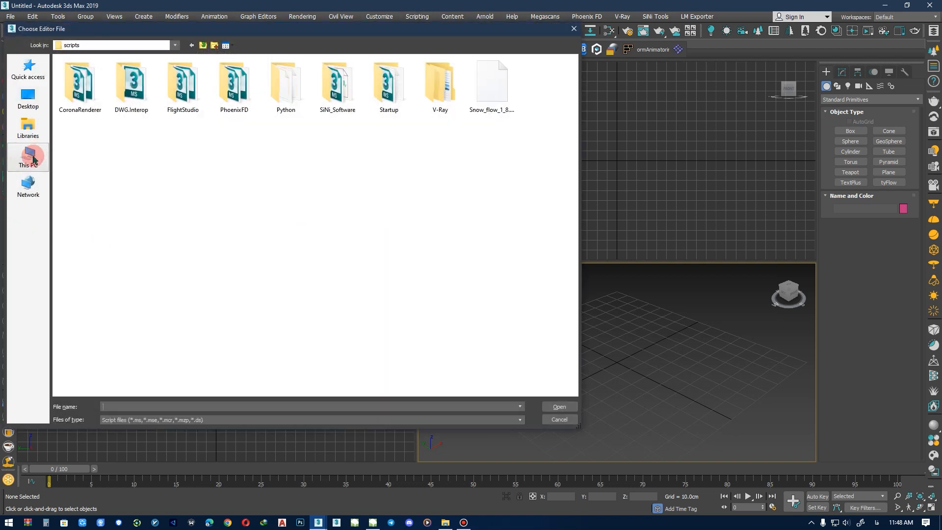
pyautogui.click(28, 156)
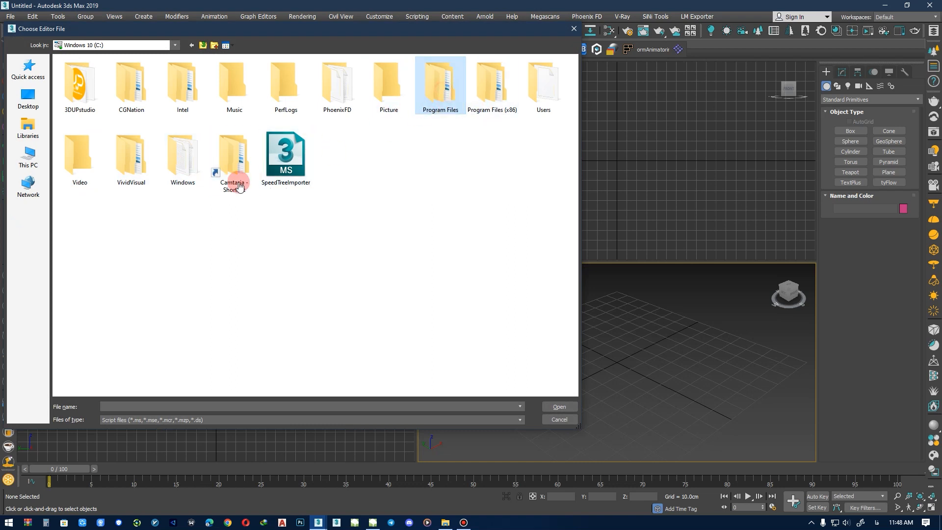
pyautogui.doubleClick(440, 82)
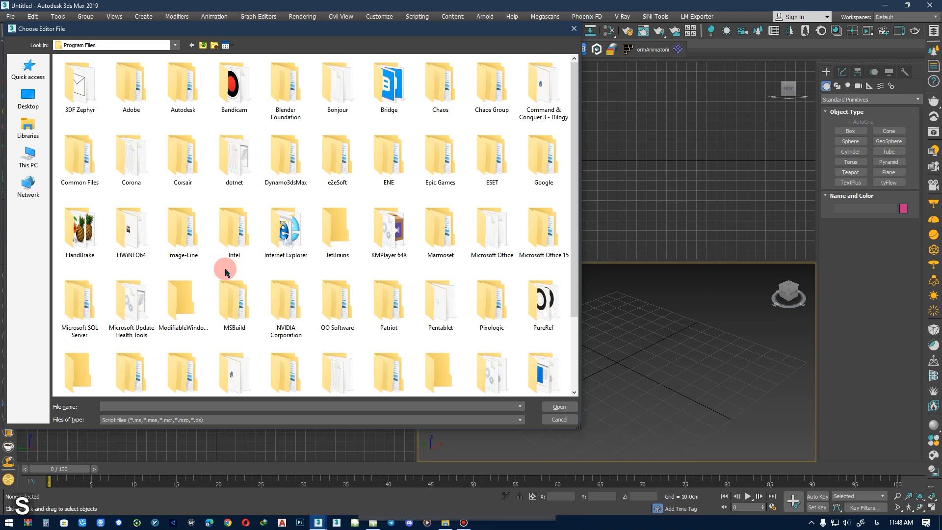
pyautogui.scroll(-3)
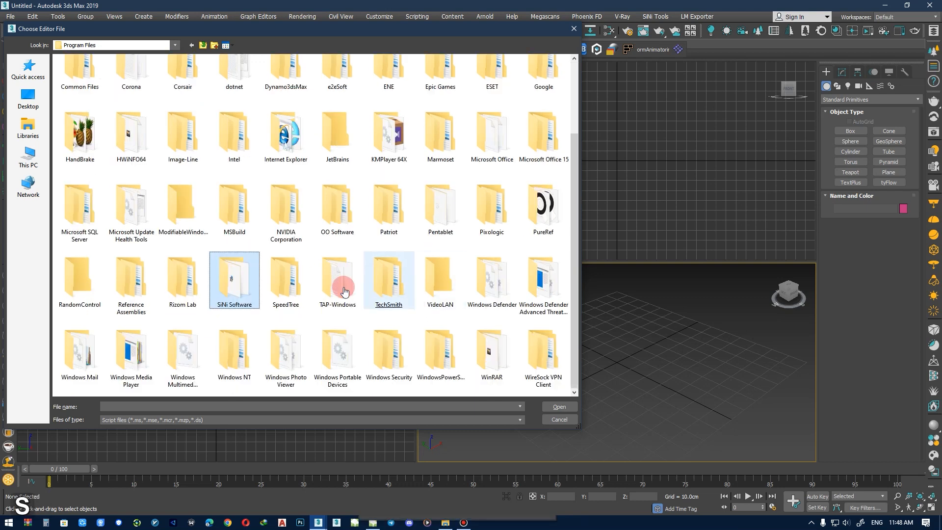
pyautogui.doubleClick(284, 282)
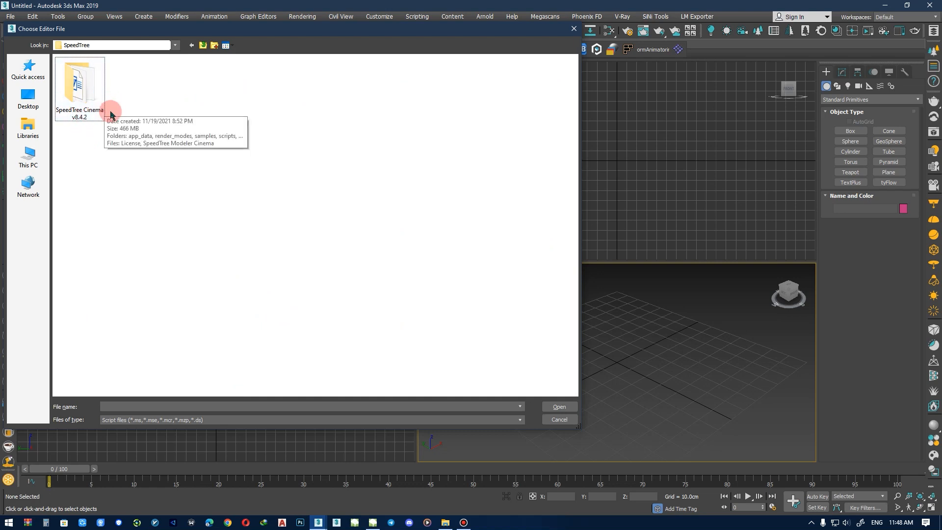
pyautogui.click(79, 85)
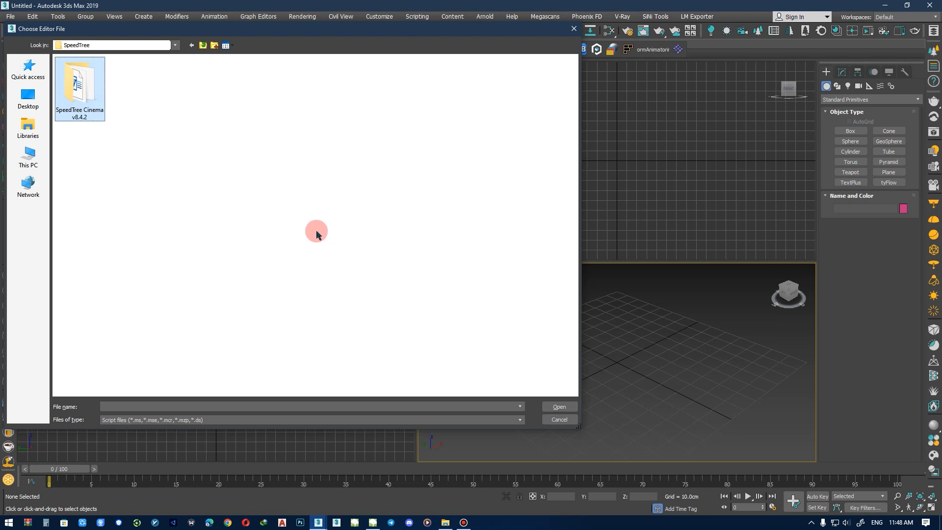
pyautogui.moveTo(185, 178)
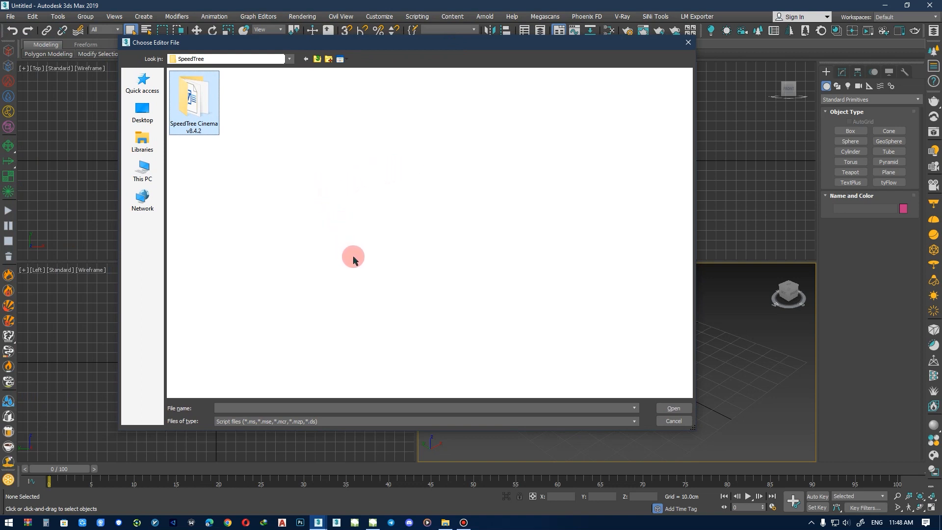
pyautogui.moveTo(357, 259)
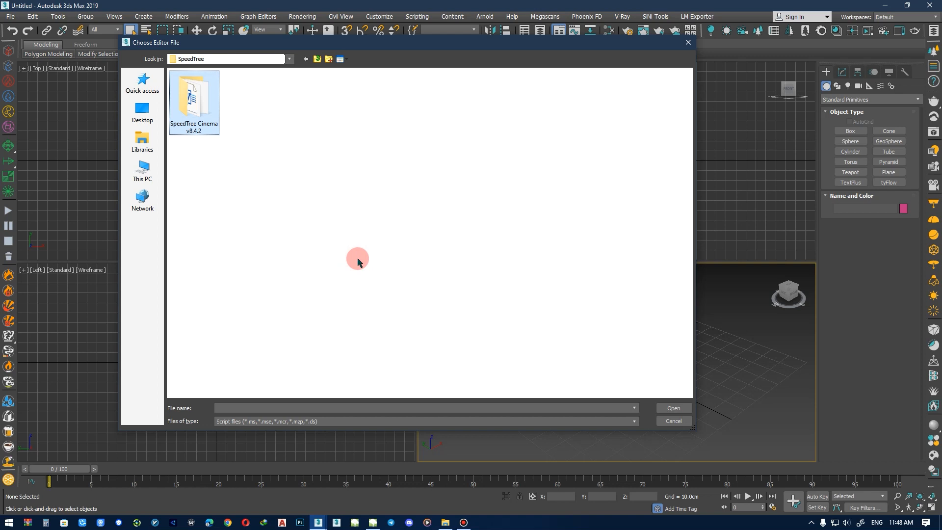
pyautogui.moveTo(244, 157)
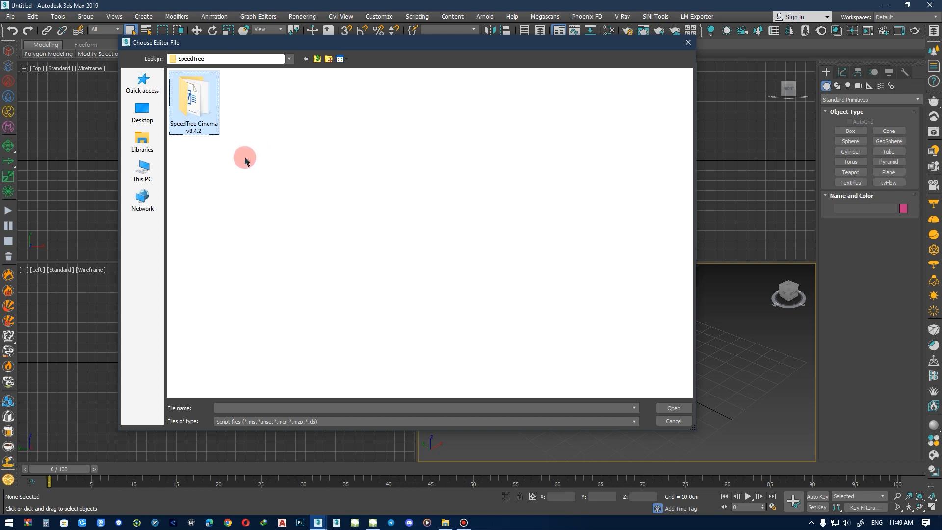
pyautogui.moveTo(300, 179)
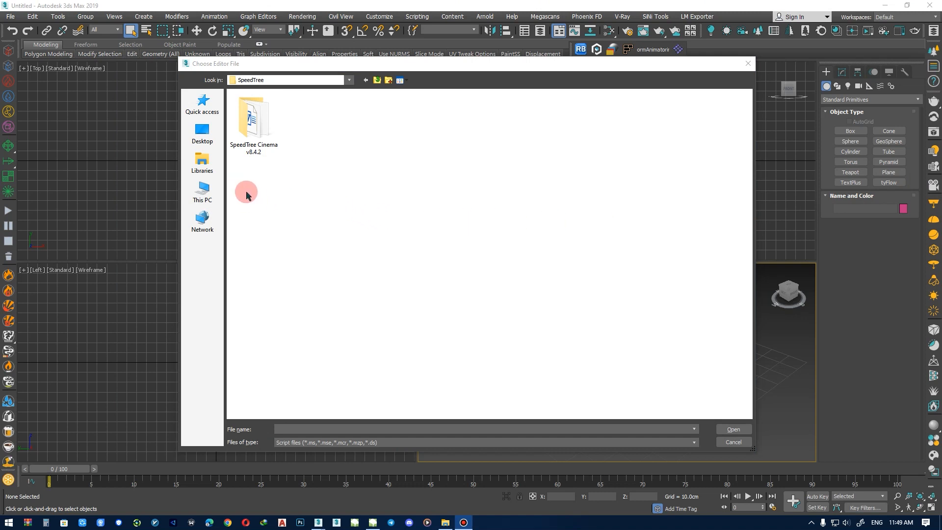
pyautogui.moveTo(194, 162)
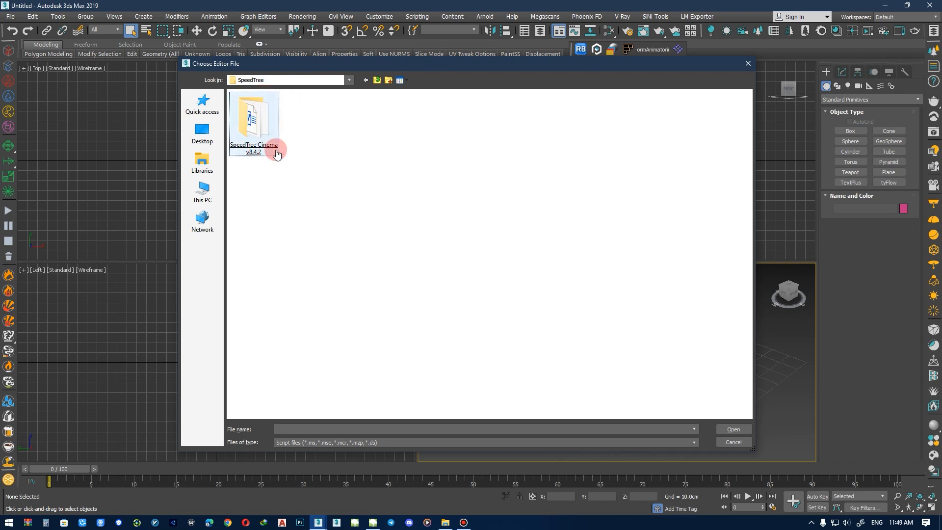
pyautogui.moveTo(203, 193)
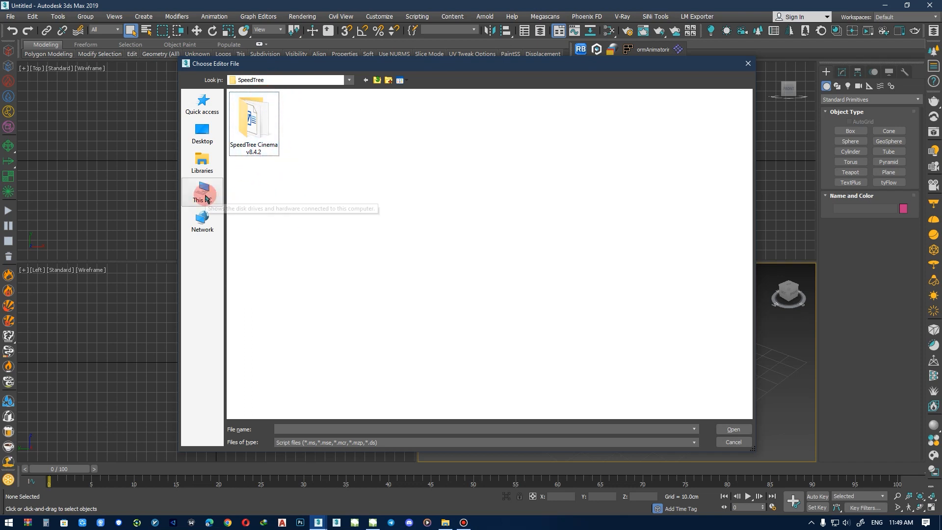
# Run SpeedTreeImporter.ms from the Windows 10 (C:) drive, adding the SpeedTree Importers rollout
pyautogui.click(202, 192)
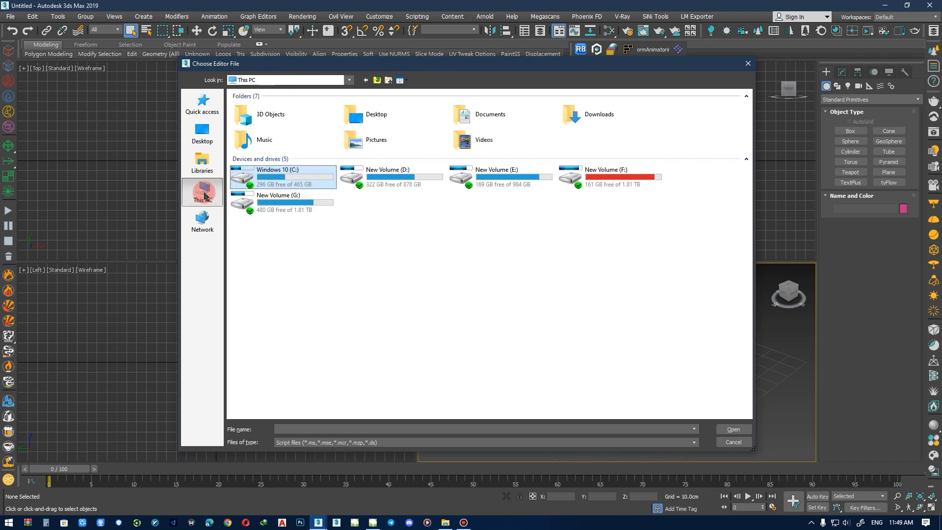
pyautogui.doubleClick(283, 178)
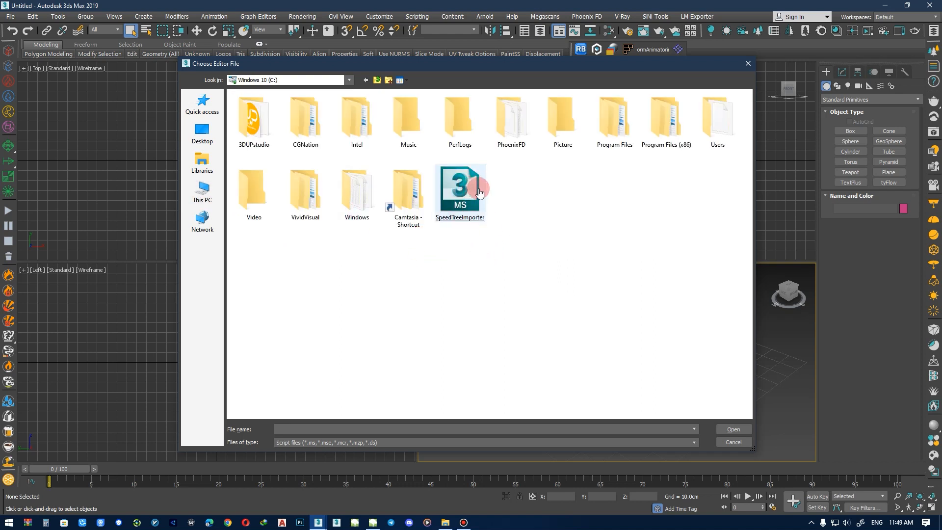
pyautogui.moveTo(463, 192)
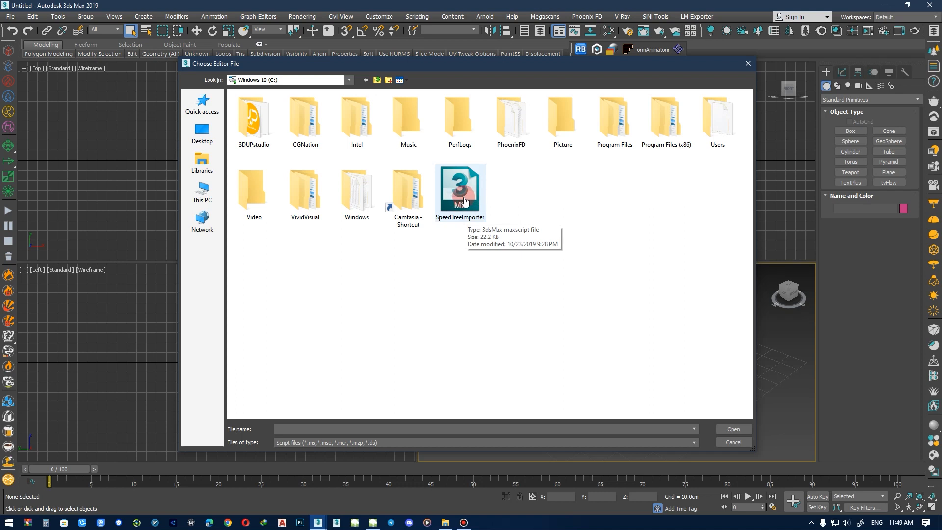
pyautogui.click(460, 189)
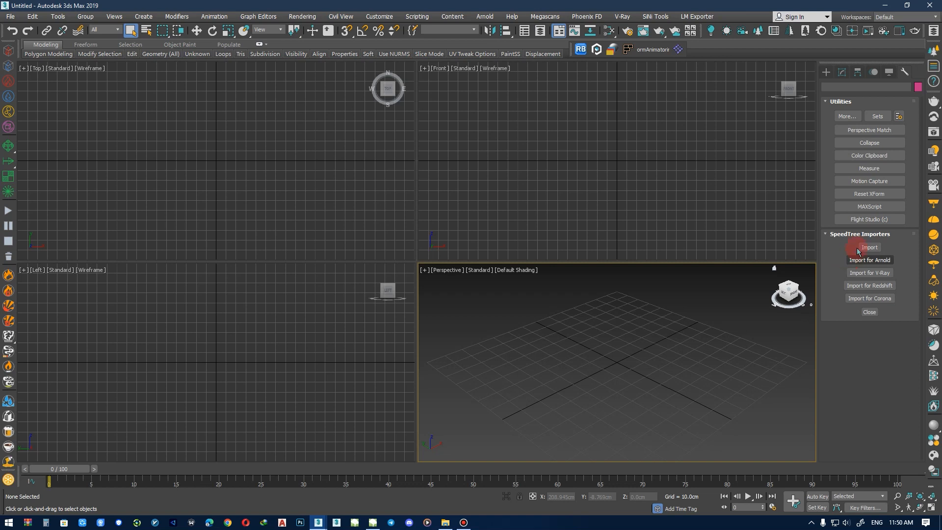
pyautogui.moveTo(869, 272)
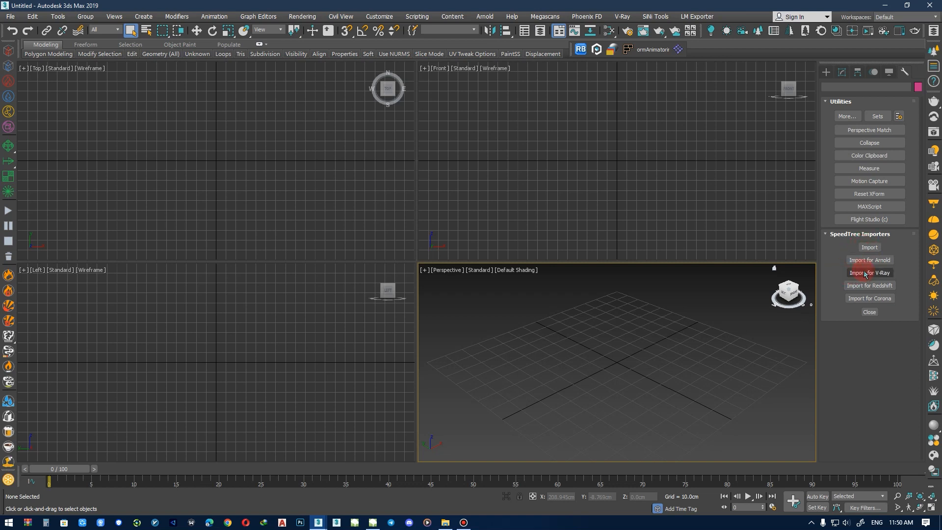
# Import 02.stmat from the export folder using the V-Ray importer
pyautogui.click(869, 272)
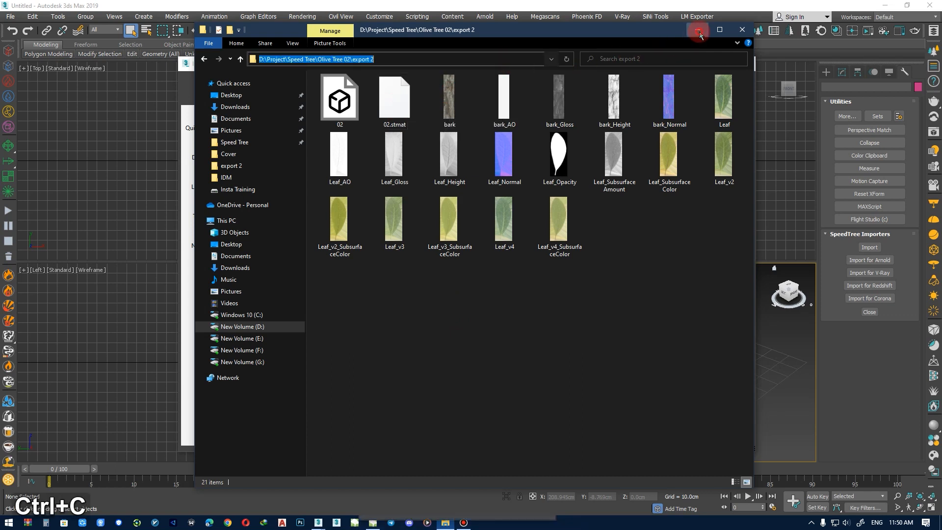
pyautogui.click(869, 247)
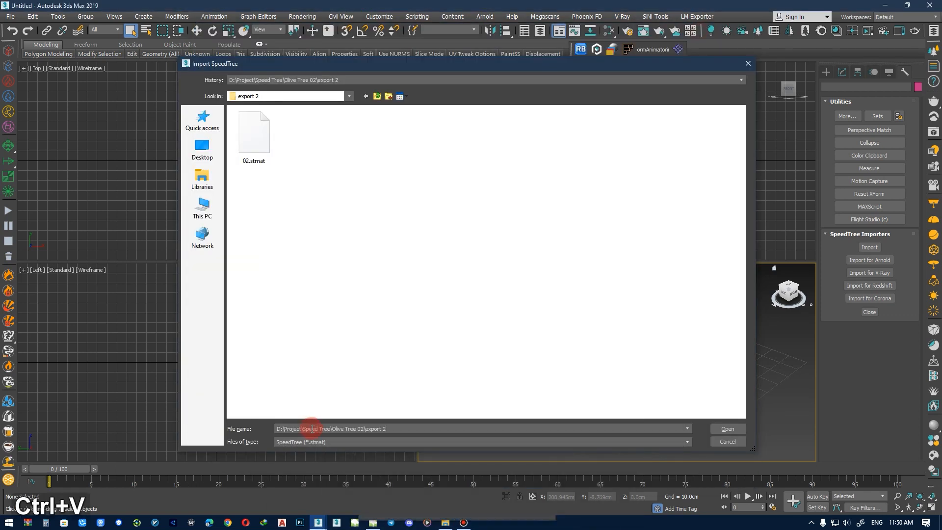
pyautogui.click(253, 130)
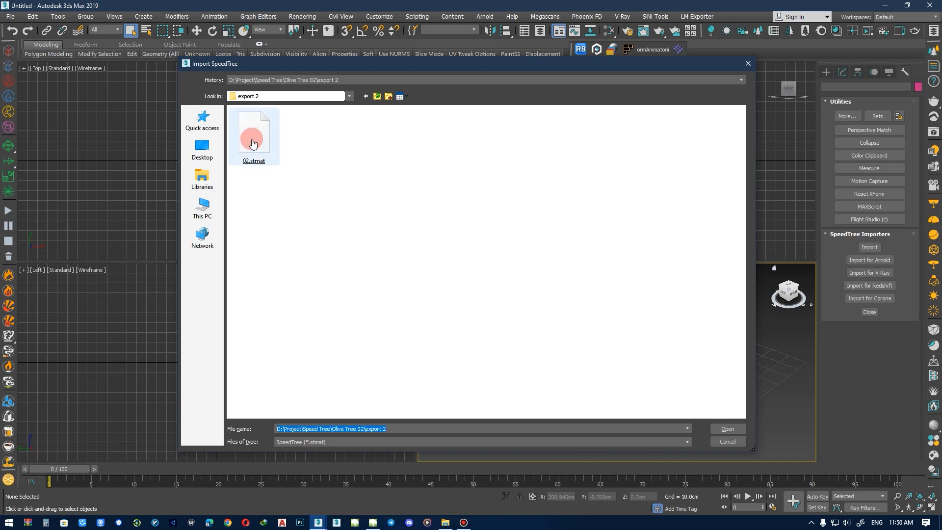
pyautogui.click(725, 429)
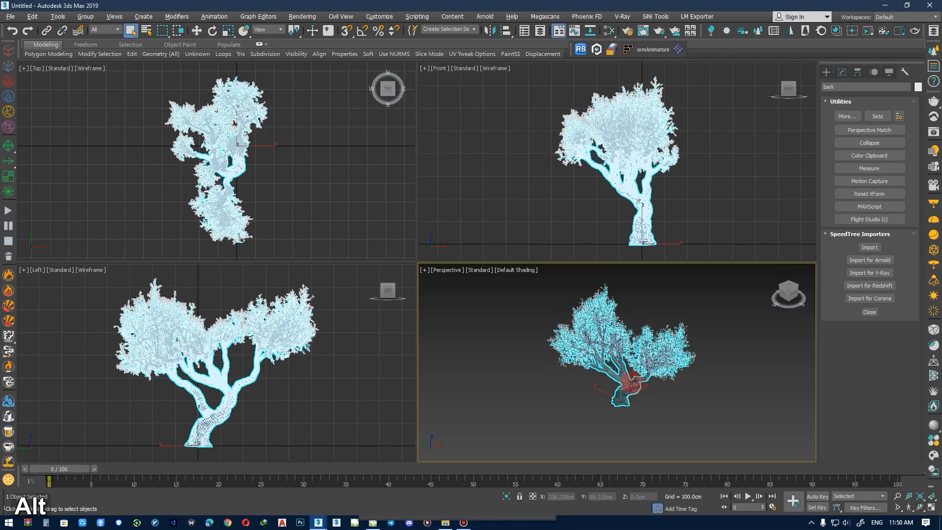
# Maximize the Perspective viewport, deselect the tree and bring up its bark material
pyautogui.click(368, 295)
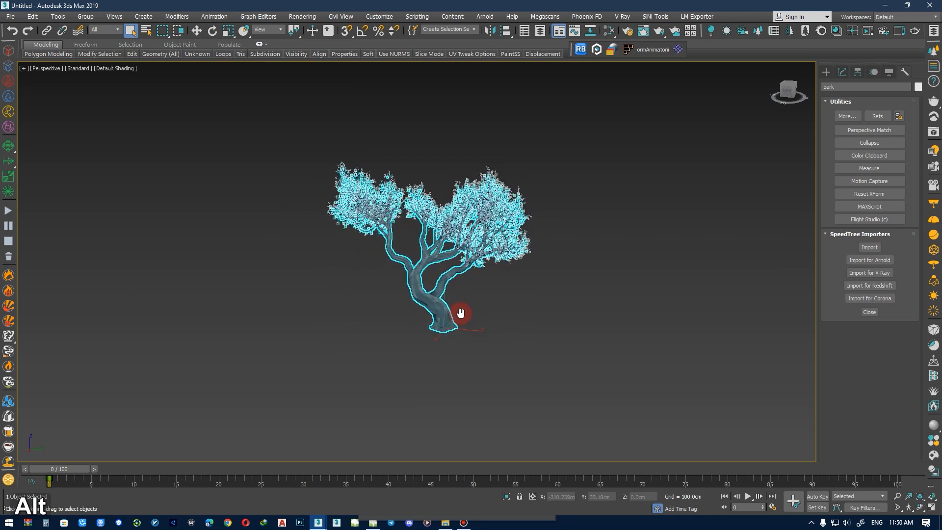
pyautogui.click(484, 303)
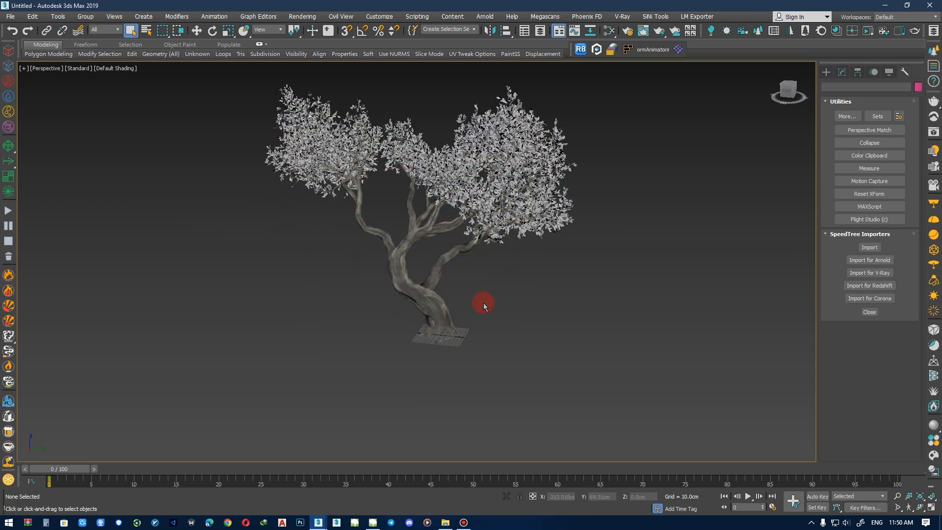
pyautogui.click(544, 31)
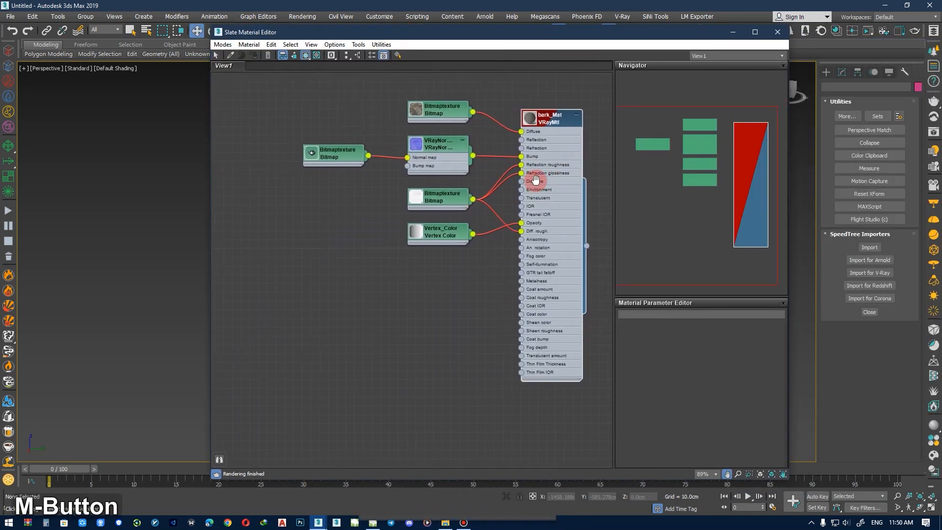
pyautogui.moveTo(441, 231); pyautogui.dragTo(433, 255)
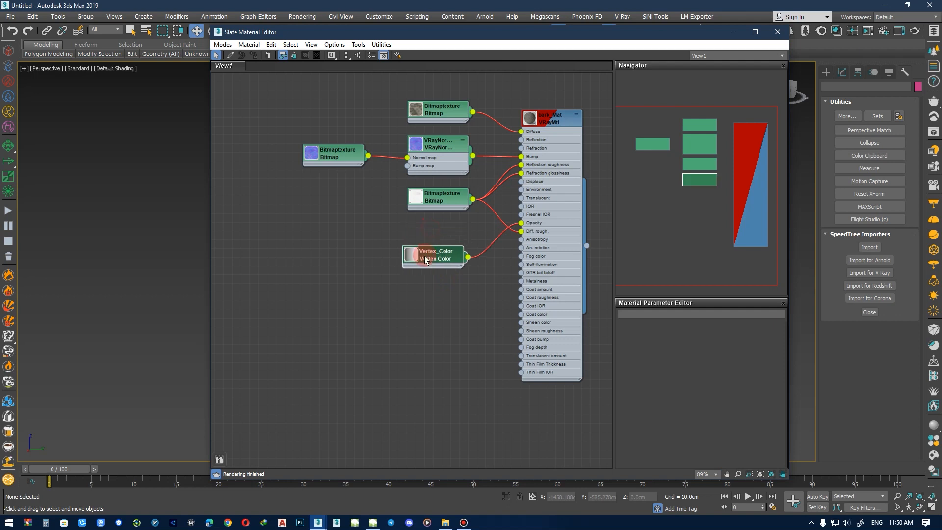
pyautogui.click(433, 258)
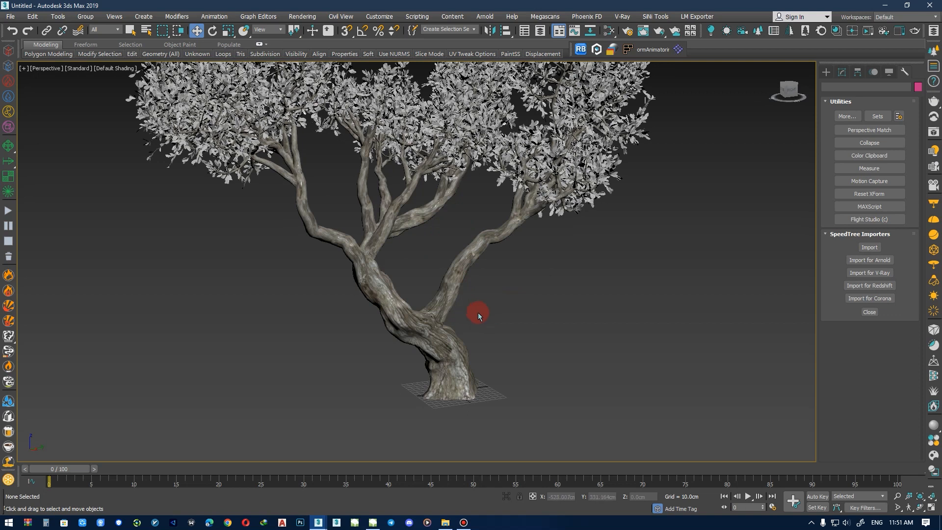
pyautogui.click(478, 314)
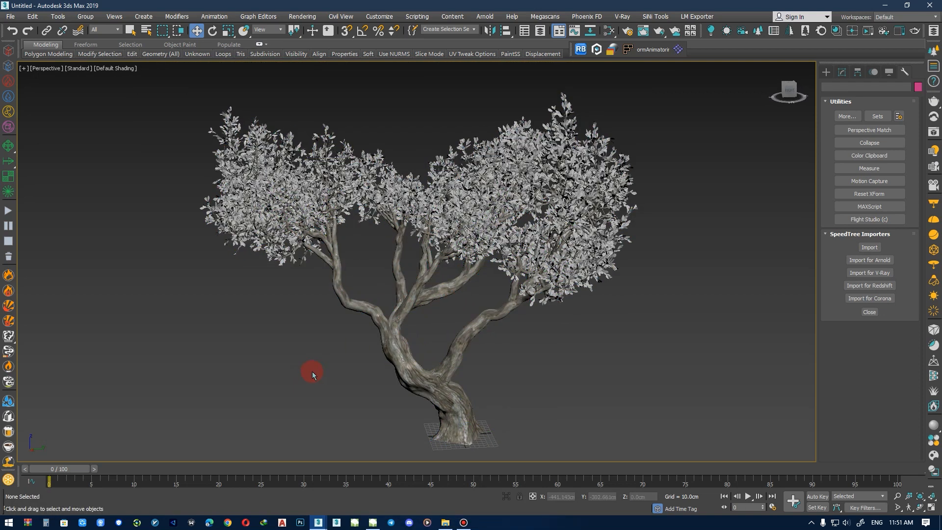
pyautogui.click(398, 337)
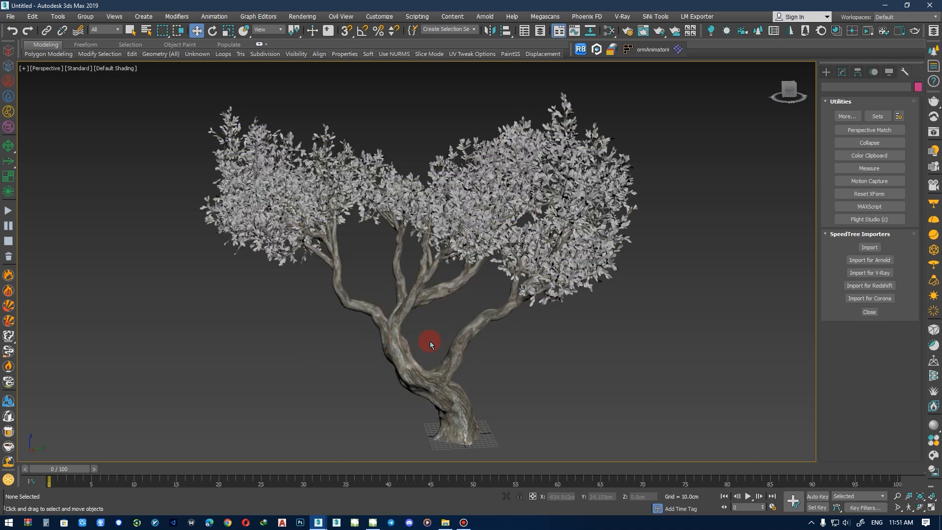
pyautogui.moveTo(442, 334)
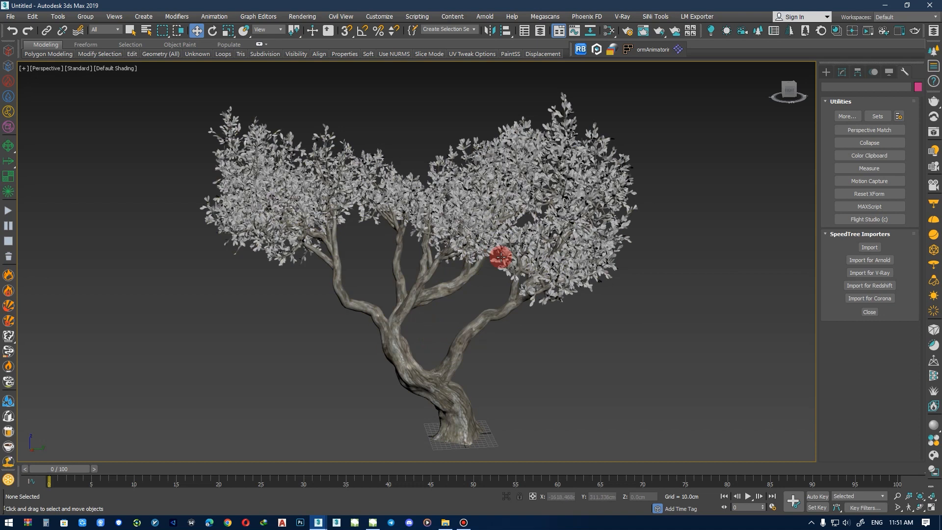
pyautogui.moveTo(431, 342)
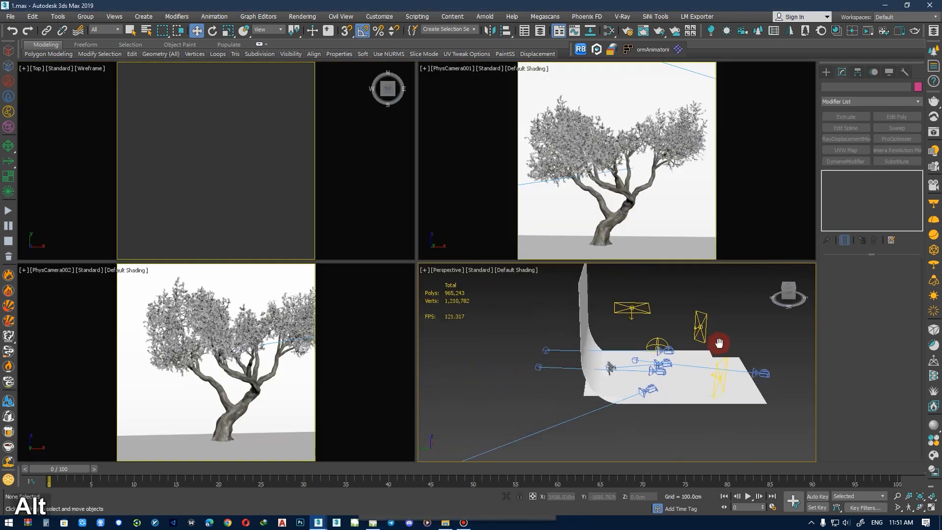
# Orbit and pan around the studio setup of cyclorama, cameras and V-Ray lights
pyautogui.moveTo(720, 344); pyautogui.dragTo(536, 311)
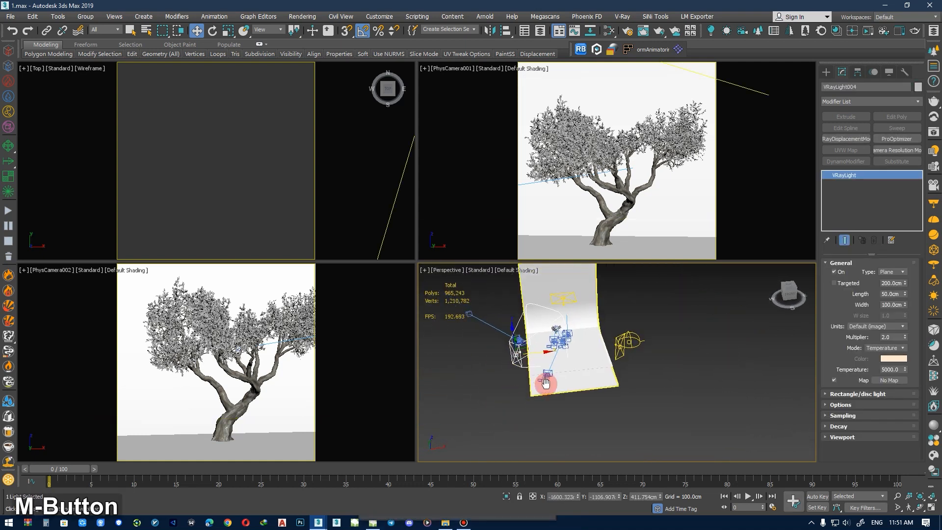
pyautogui.moveTo(544, 382); pyautogui.dragTo(535, 302)
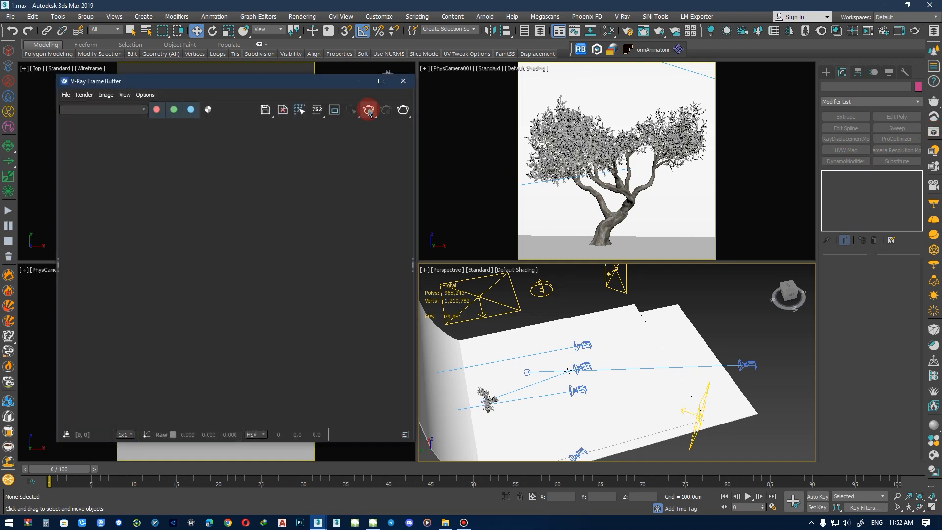
# Render the camera view of the tree in the V-Ray Frame Buffer
pyautogui.click(368, 110)
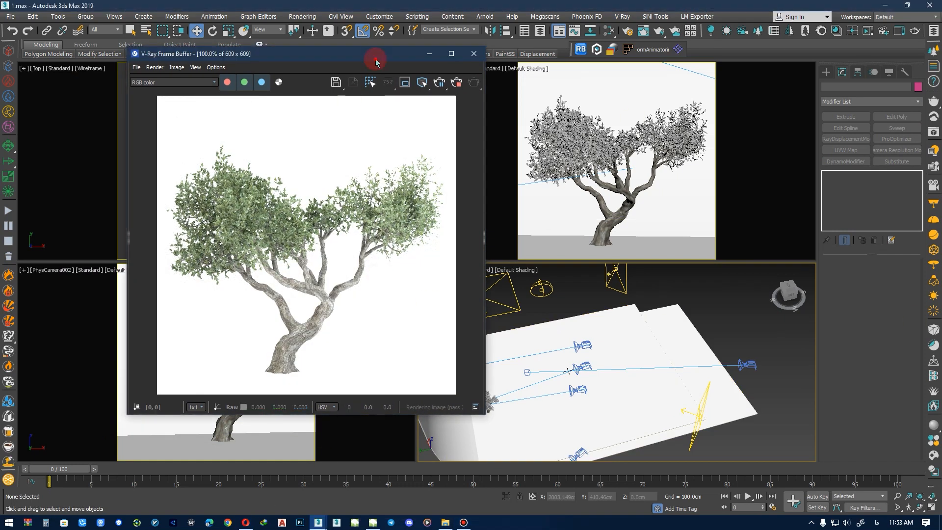
pyautogui.click(501, 94)
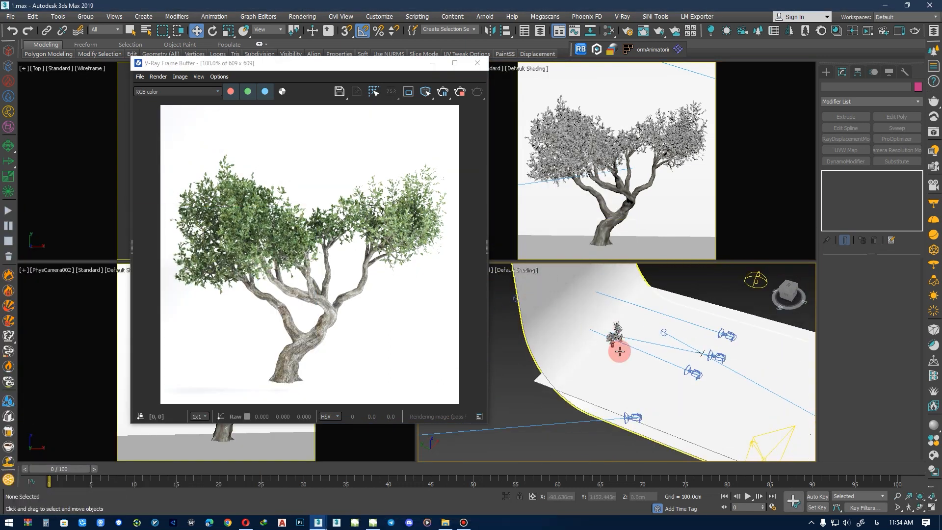
pyautogui.click(620, 351)
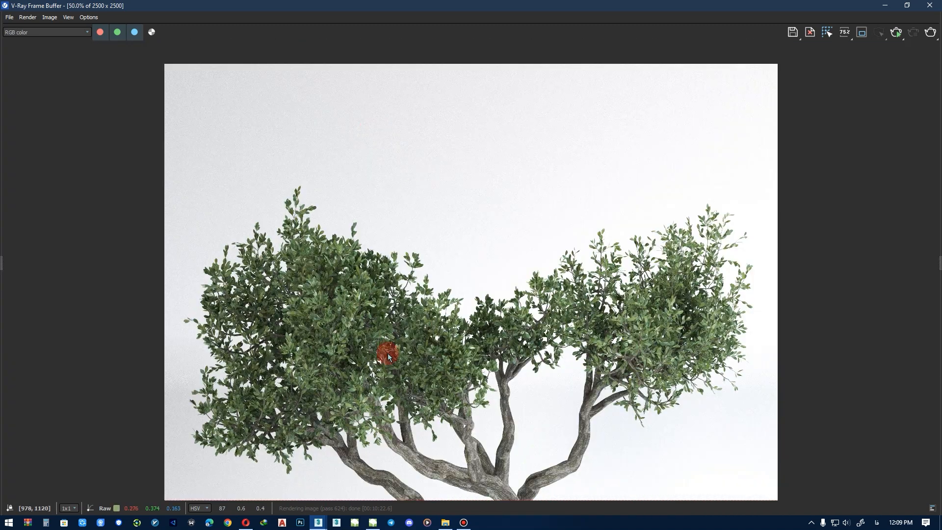
# Pan across the 2500×2500 render, then restore the frame buffer window down
pyautogui.moveTo(388, 357); pyautogui.dragTo(385, 201)
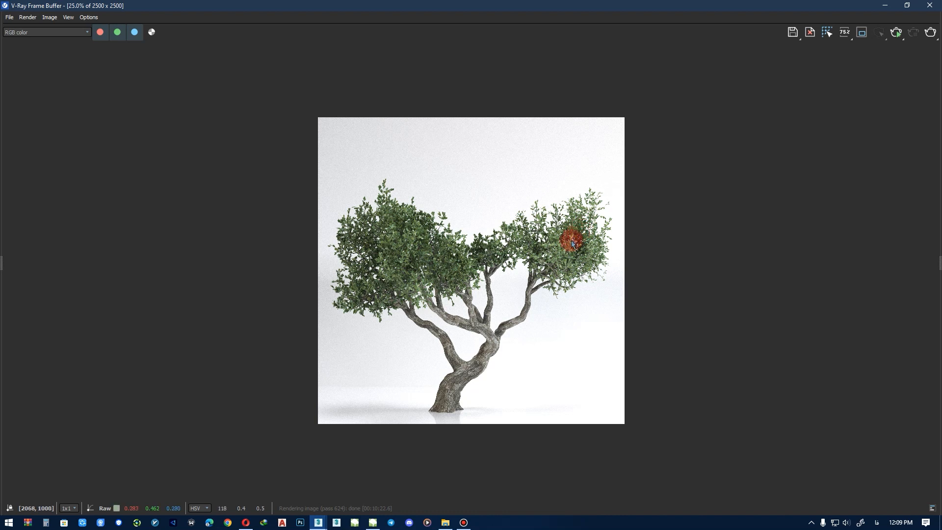
pyautogui.moveTo(920, 166)
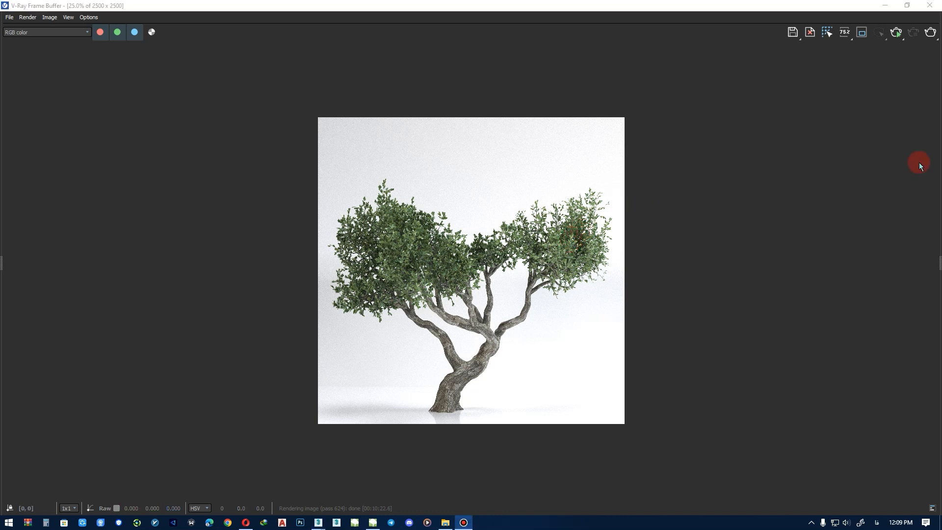
pyautogui.moveTo(571, 206)
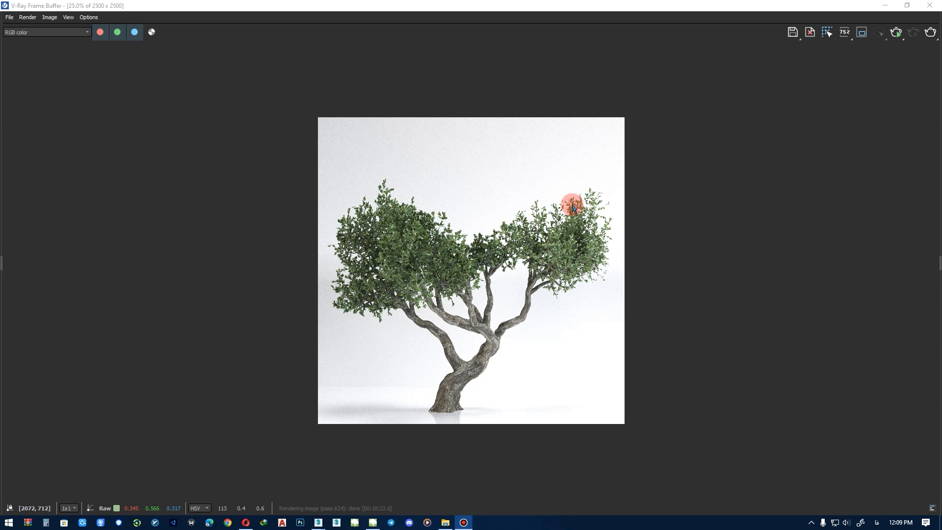
pyautogui.moveTo(564, 200)
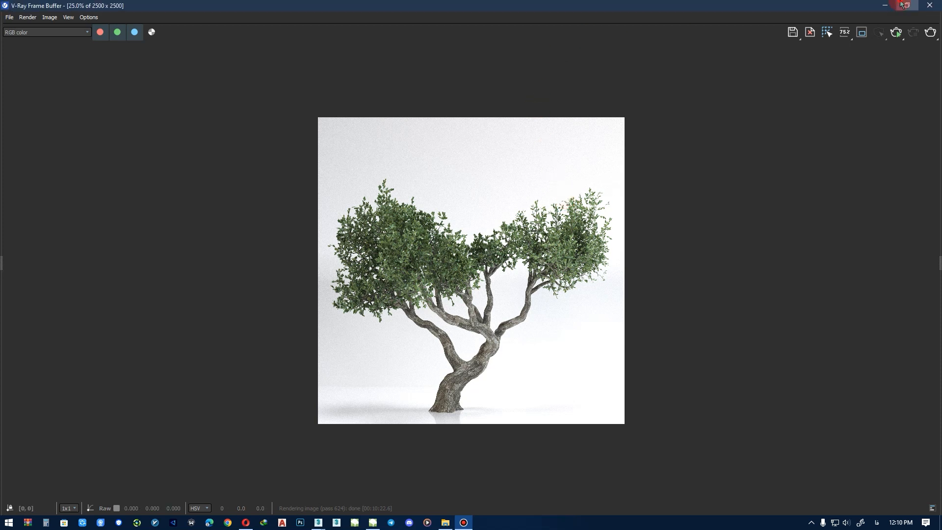
pyautogui.click(902, 6)
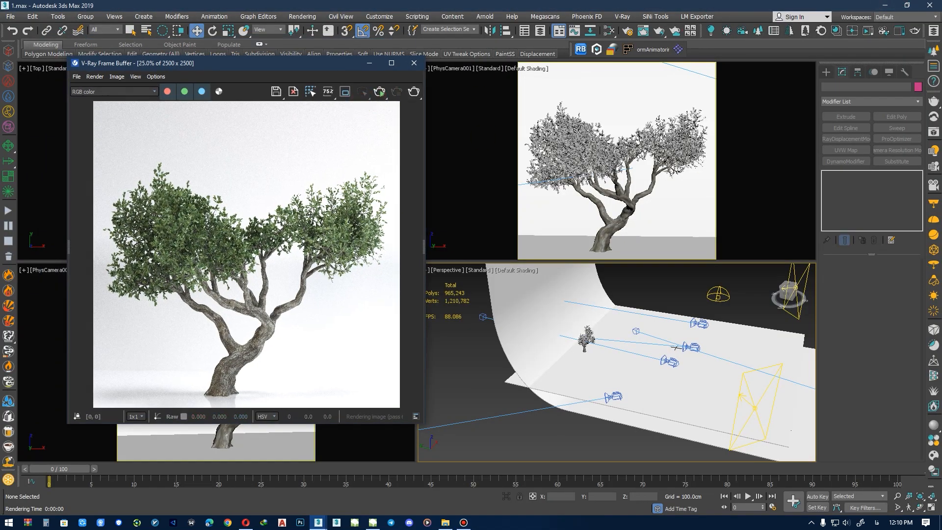